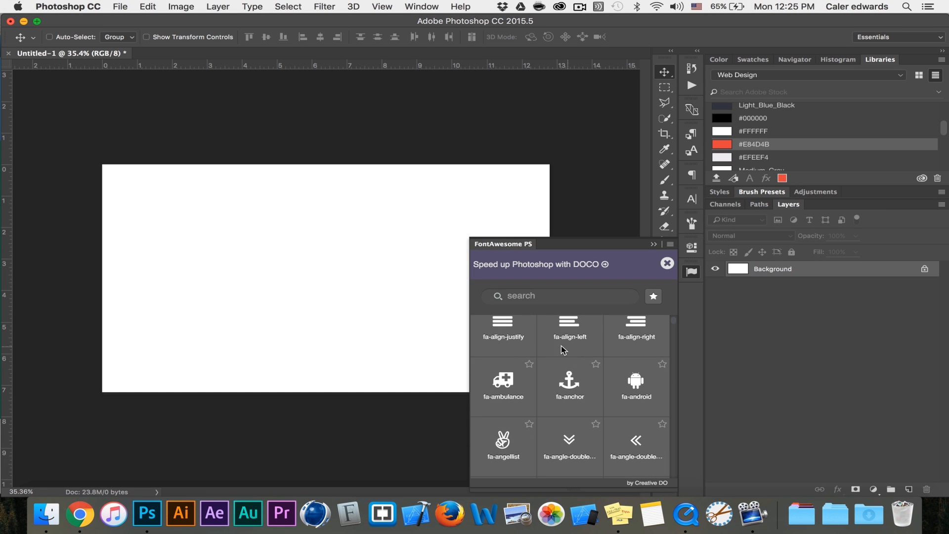
- Scroll the FontAwesome PS icon grid down to reach fa-area-chart
scroll("down", 3)
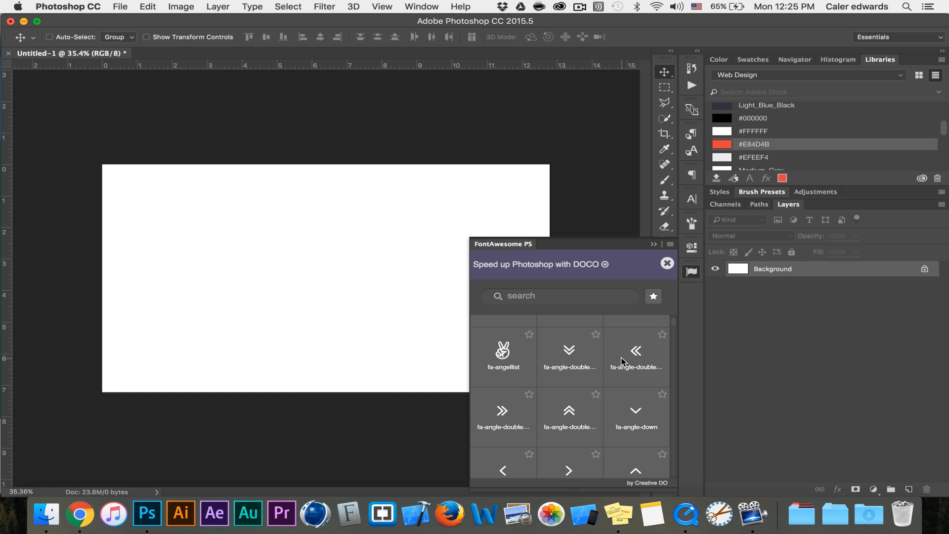
scroll("down", 3)
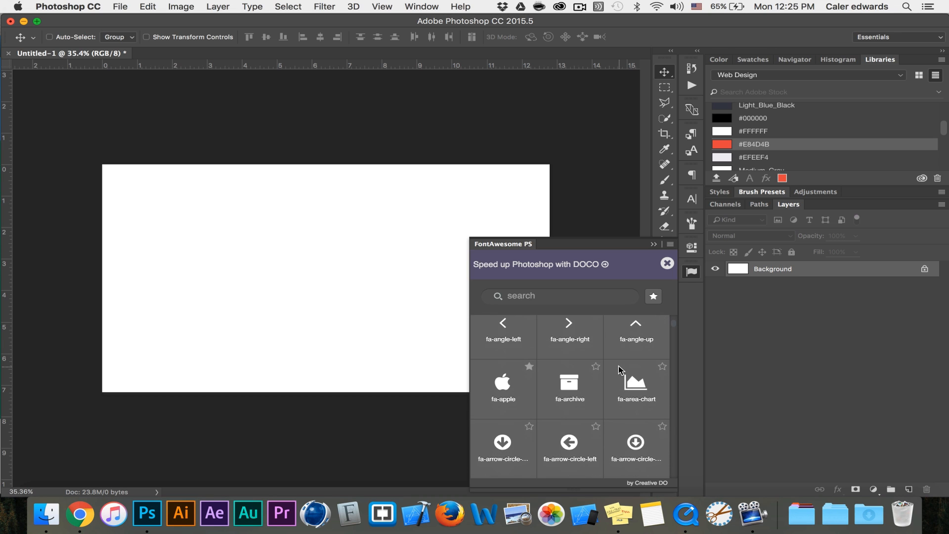
scroll("down", 3)
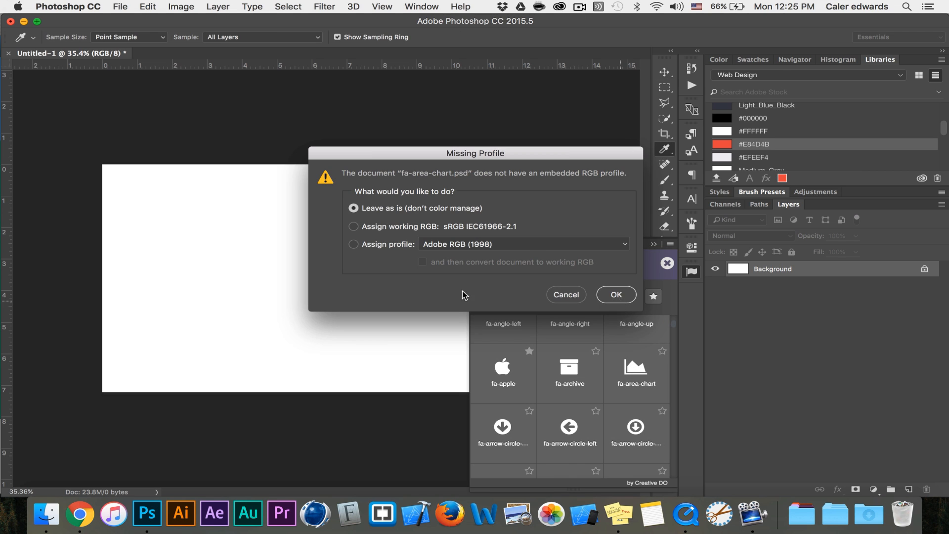
- Keep the fa-area-chart icon without a colour profile, then scroll toward fa-archive
left_click(615, 295)
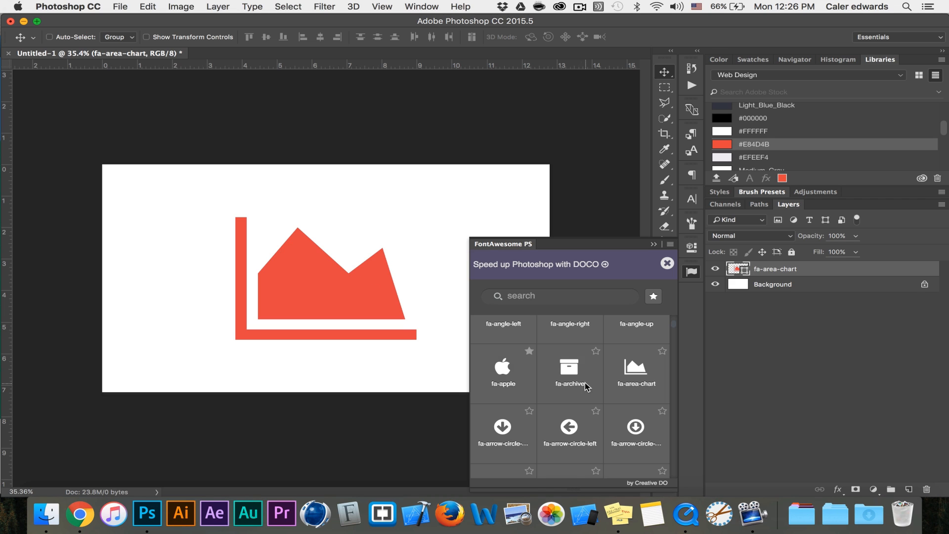
scroll("down", 3)
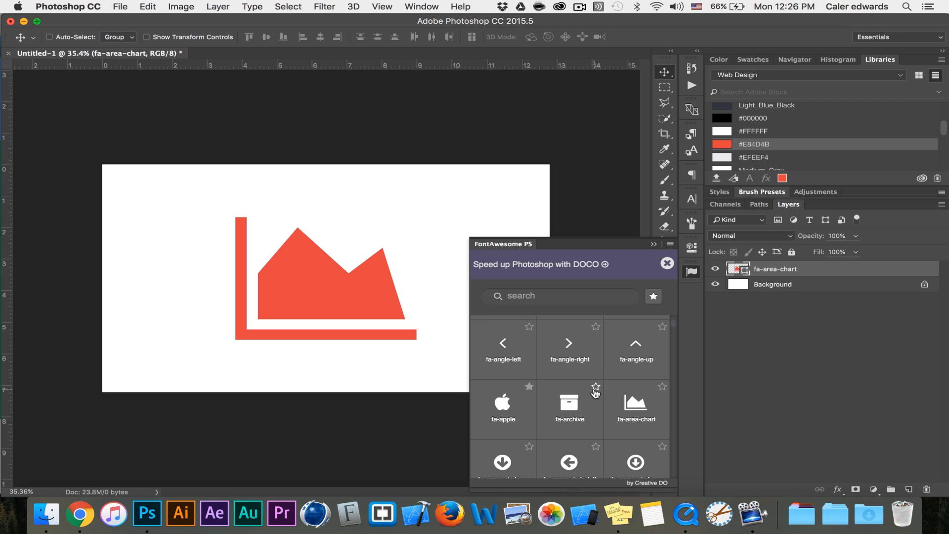
mouse_move(597, 336)
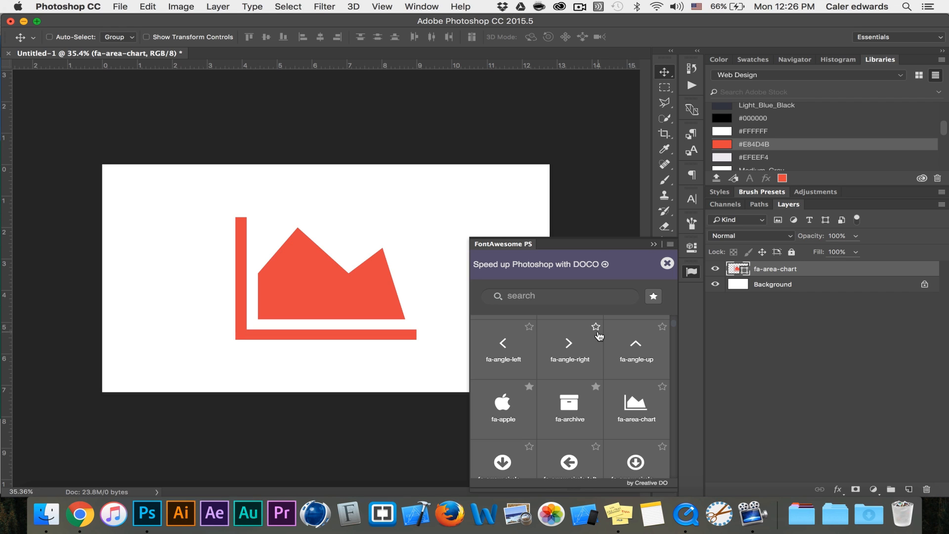
- Filter to favourites, unstar fa-archive, and show all icons again
left_click(653, 297)
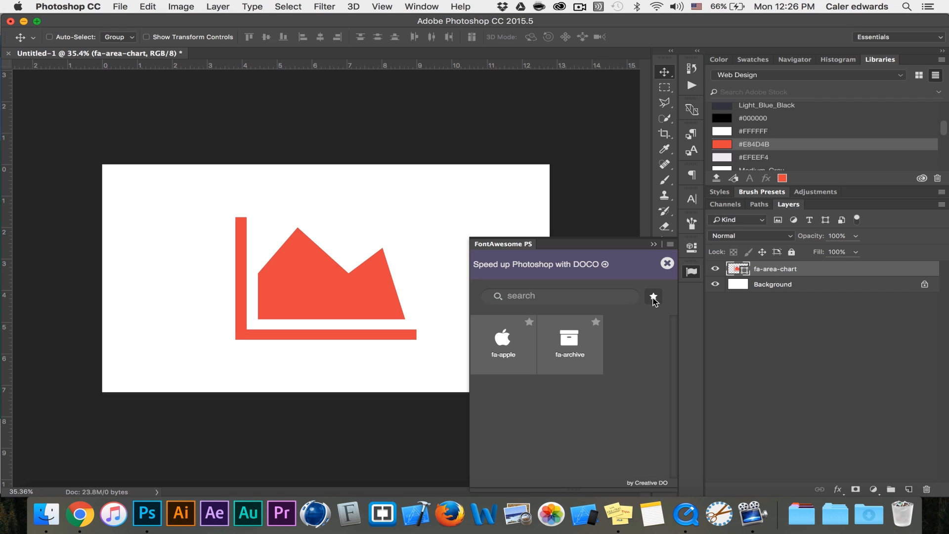
mouse_move(493, 332)
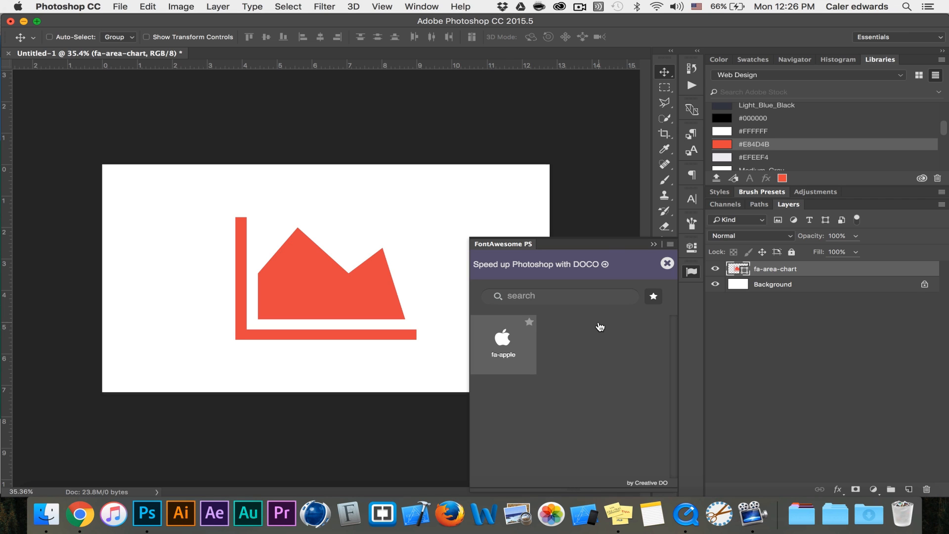
left_click(653, 296)
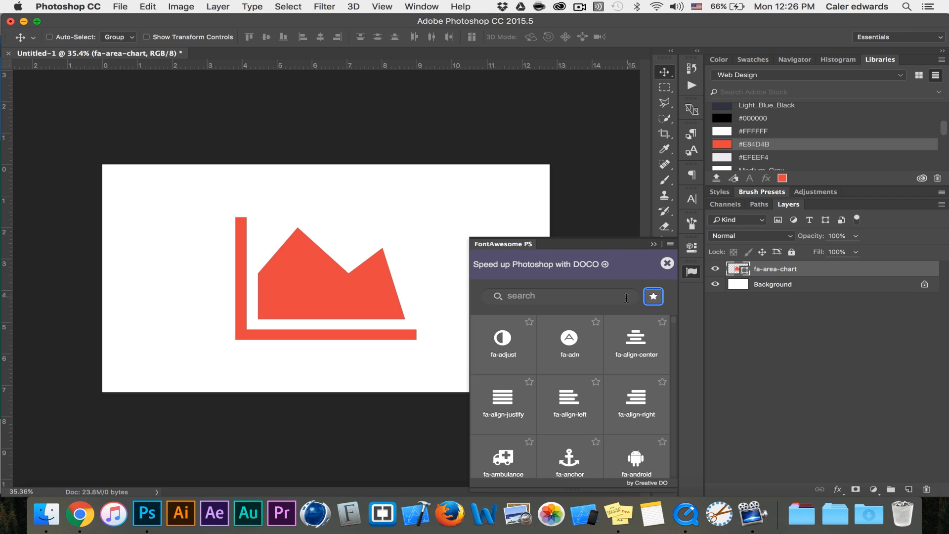
- Search the FontAwesome panel for 'gear', then switch to Chrome in the Dock
left_click(557, 296)
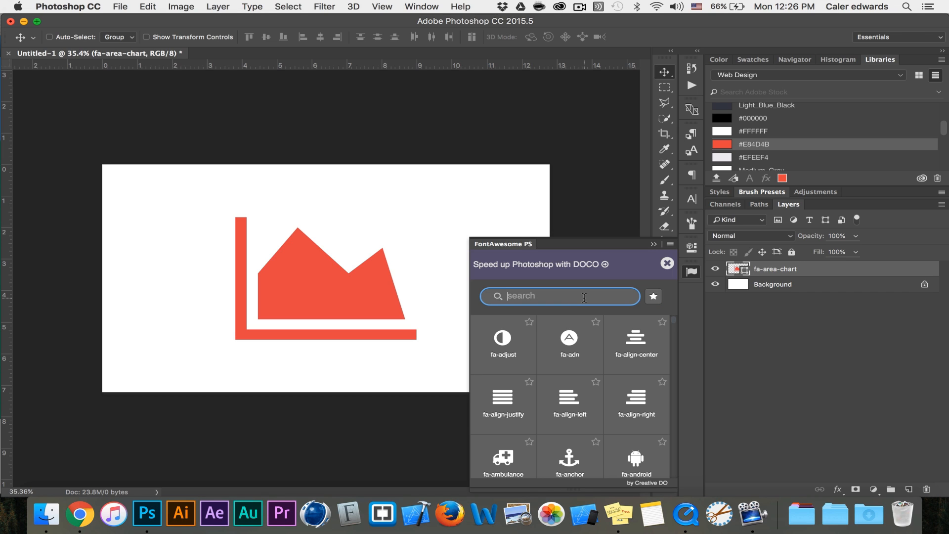
type("gear")
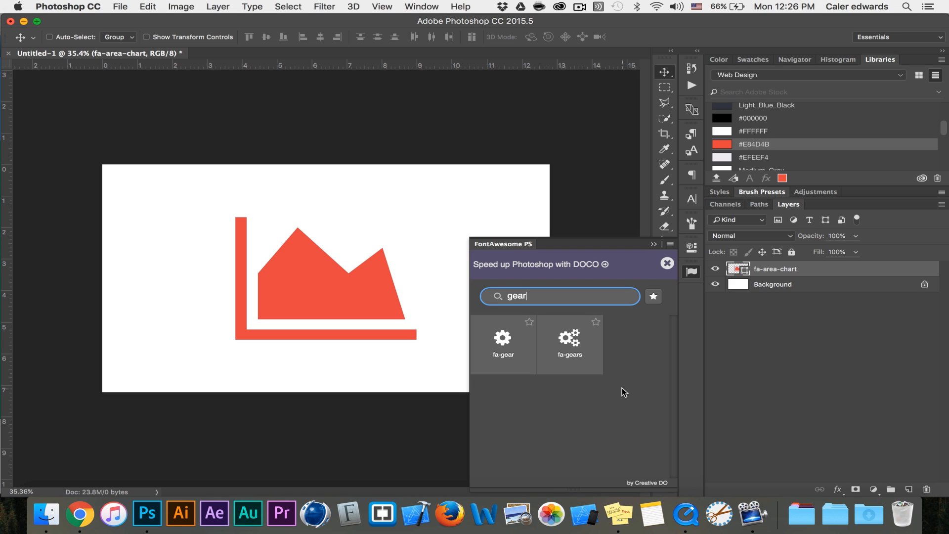
left_click(77, 515)
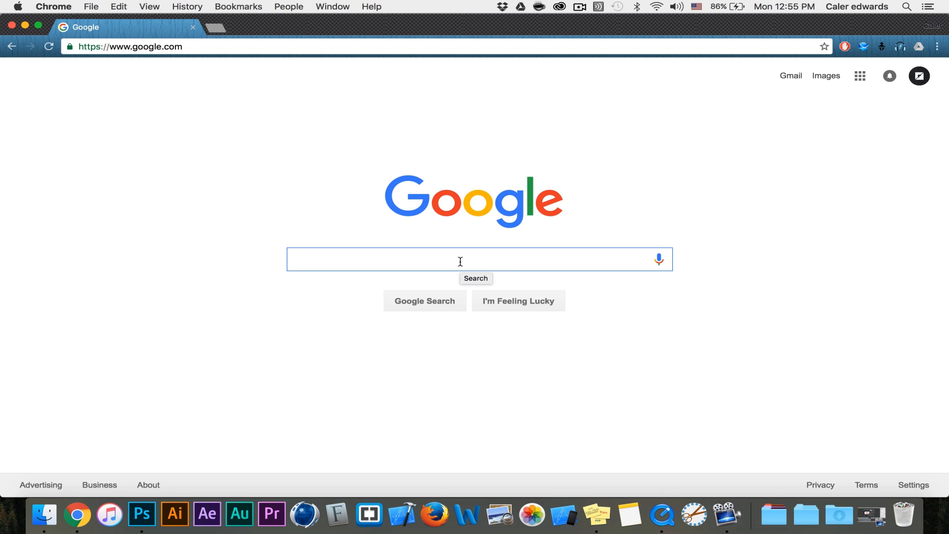
- Search Google for 'font awesome photoshop plugin' and open Creative Do's FontAwesomePS page
type("Font")
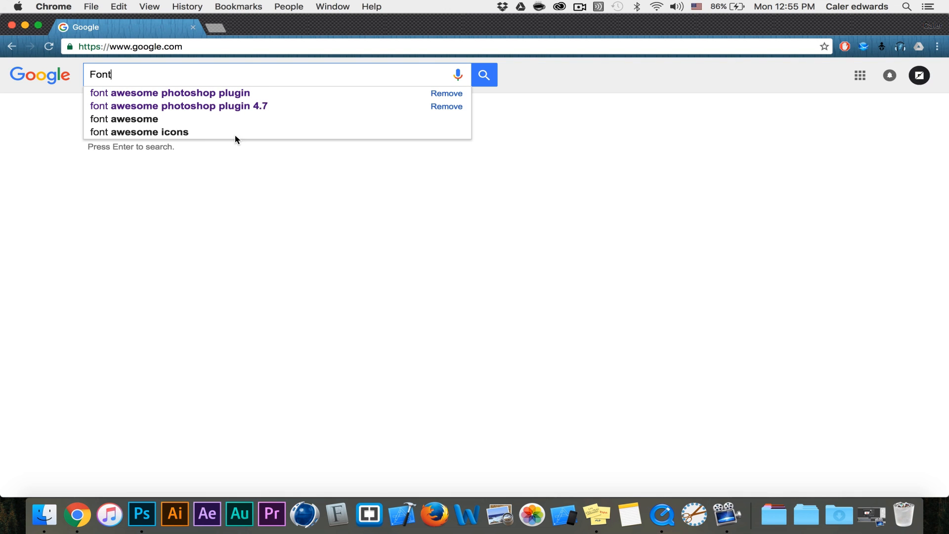
left_click(169, 92)
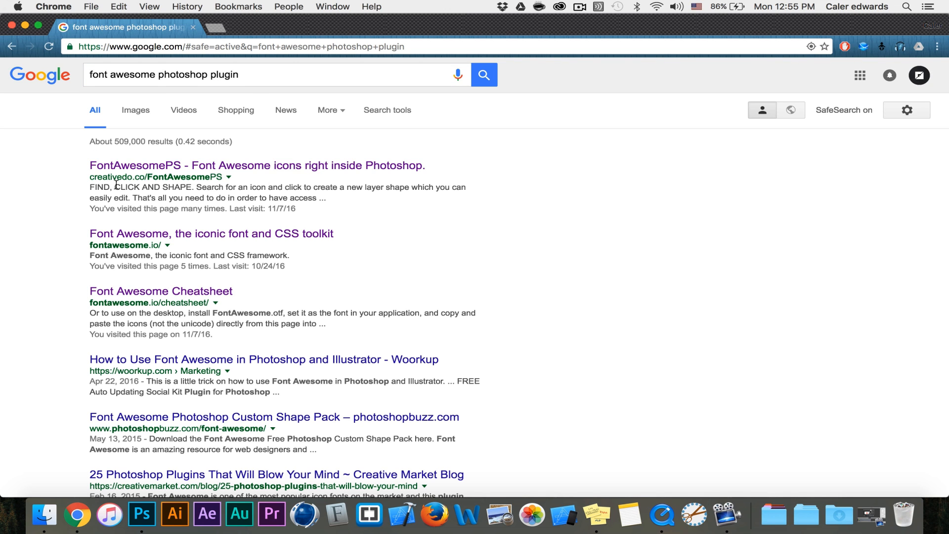
left_click(256, 165)
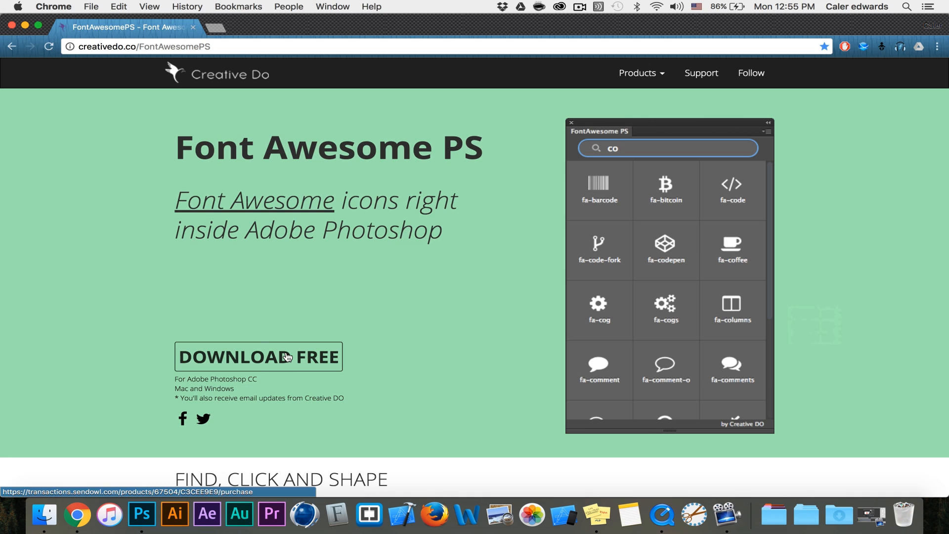
- Request the free FontAwesome PS download and begin the order form
left_click(258, 356)
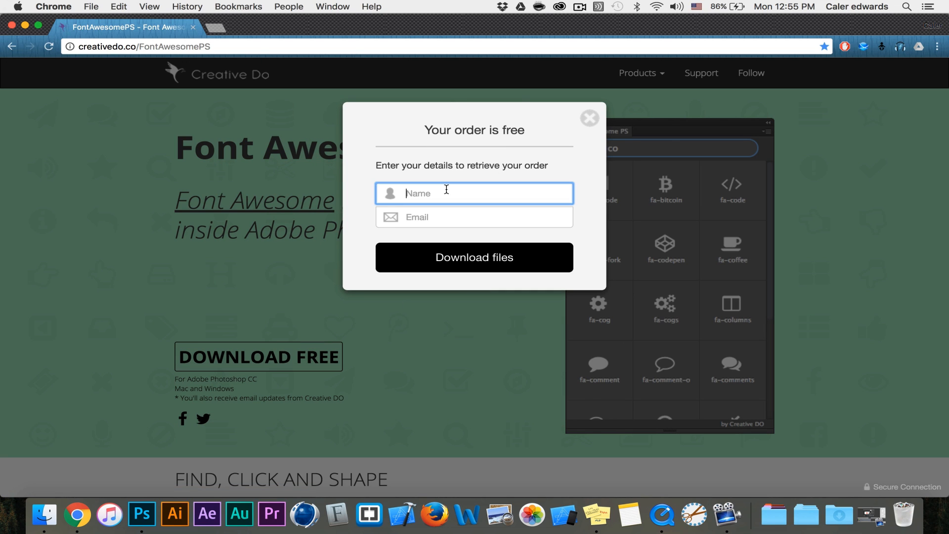
left_click(474, 257)
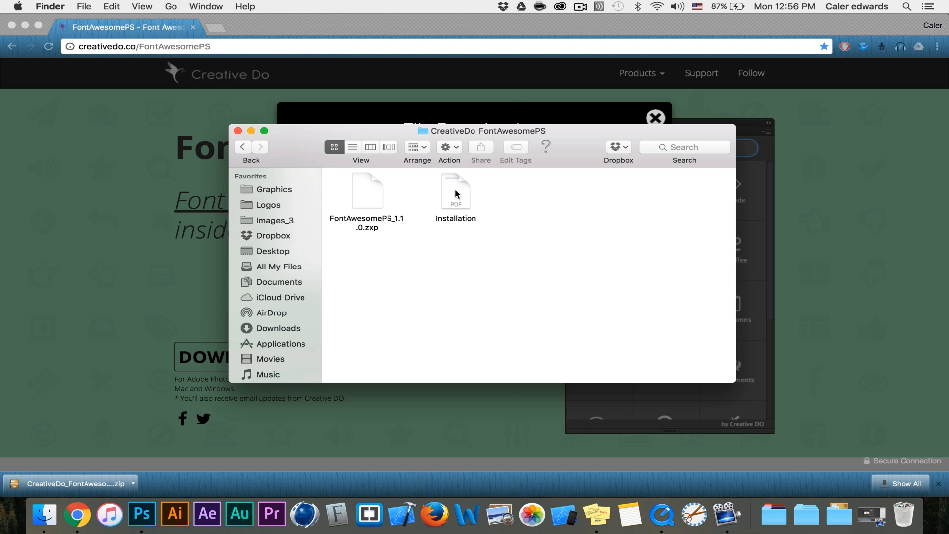
- Open the installation instructions document for FontAwesomePS
double_click(455, 191)
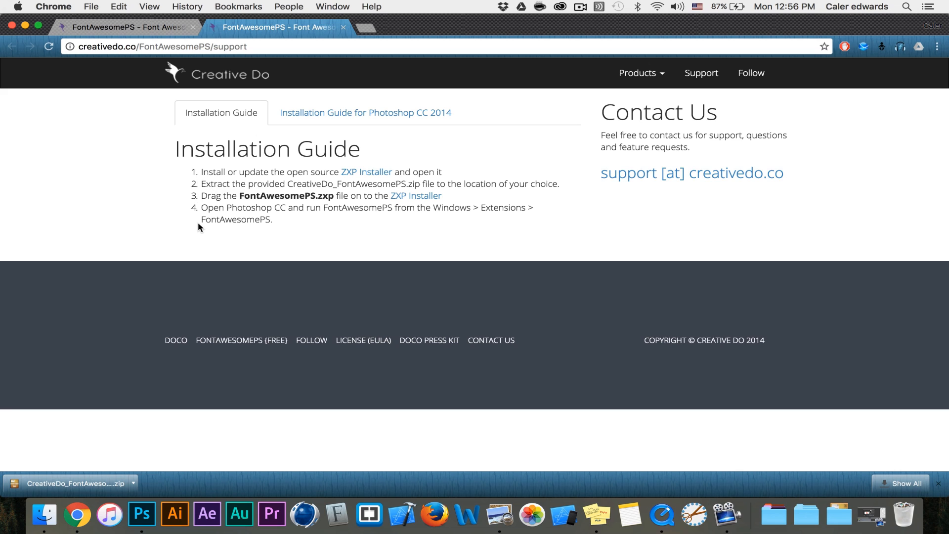
mouse_move(399, 199)
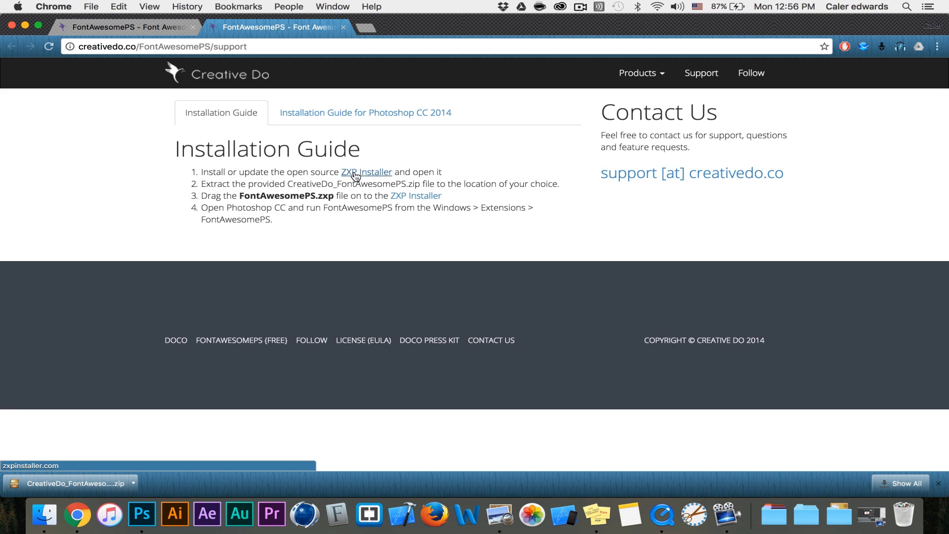
- Download ZXPInstaller for OS X from zxpinstaller.com and return to the FontAwesomePS folder
left_click(366, 172)
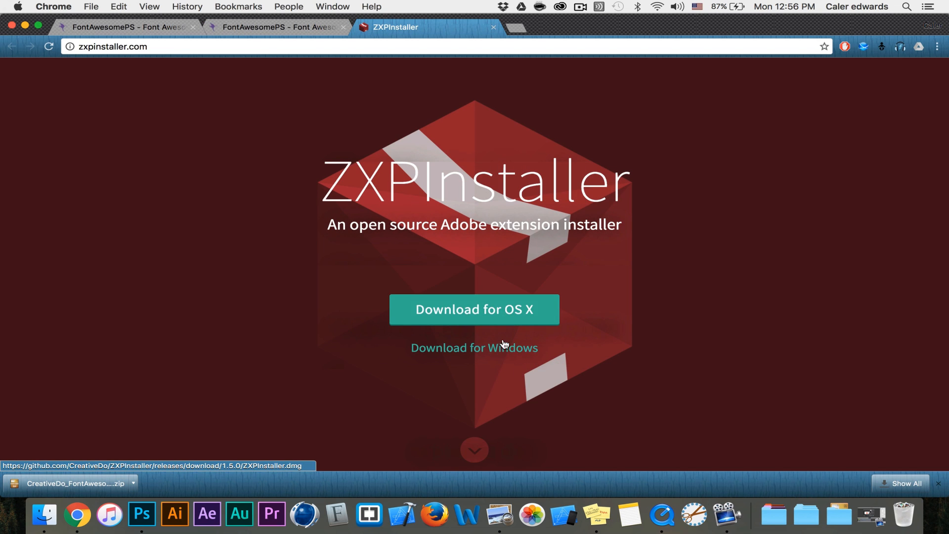
left_click(474, 310)
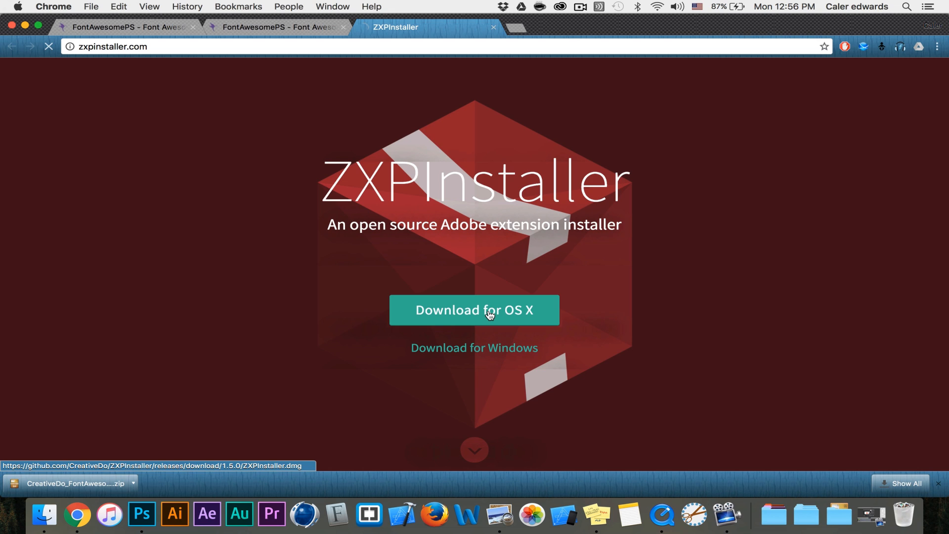
left_click(474, 310)
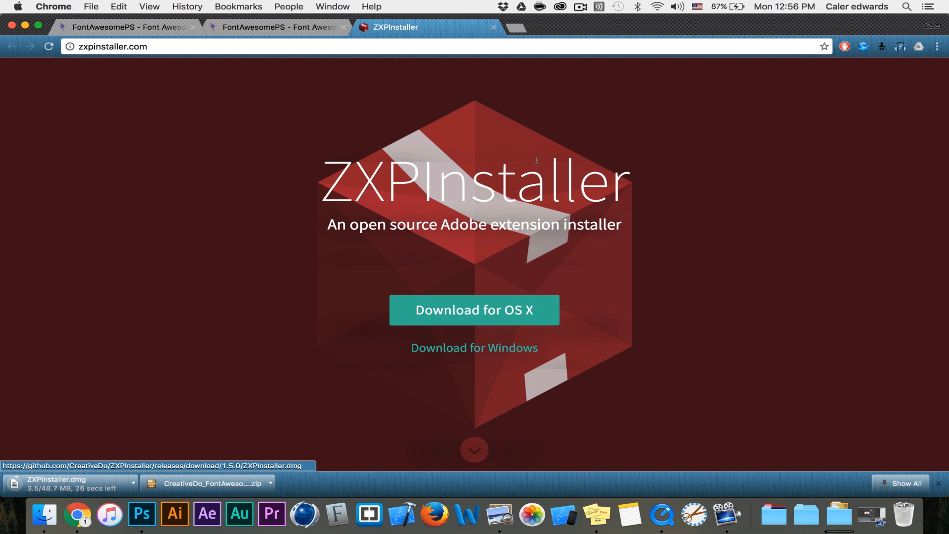
left_click(494, 27)
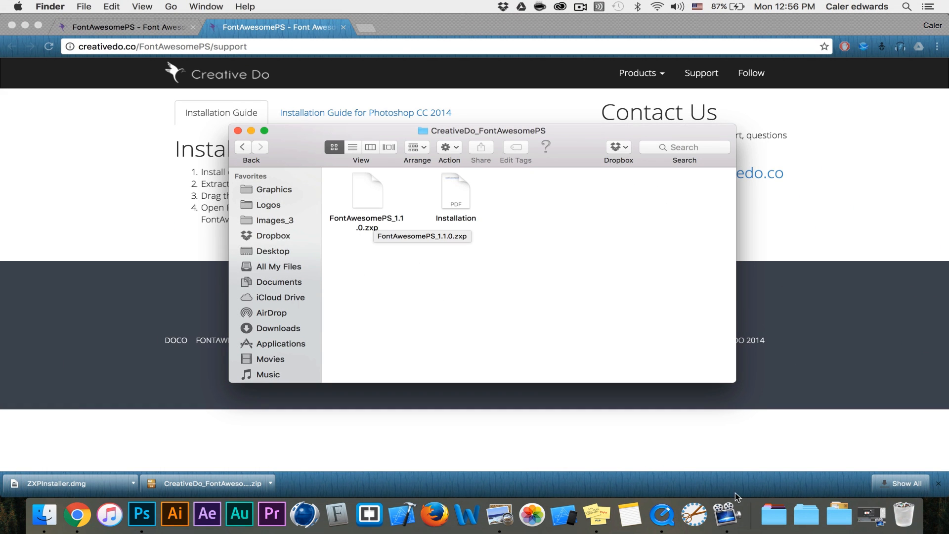
- Launch ZXPInstaller from Applications and drop FontAwesomePS_1.1.0.zxp onto it
left_click(774, 514)
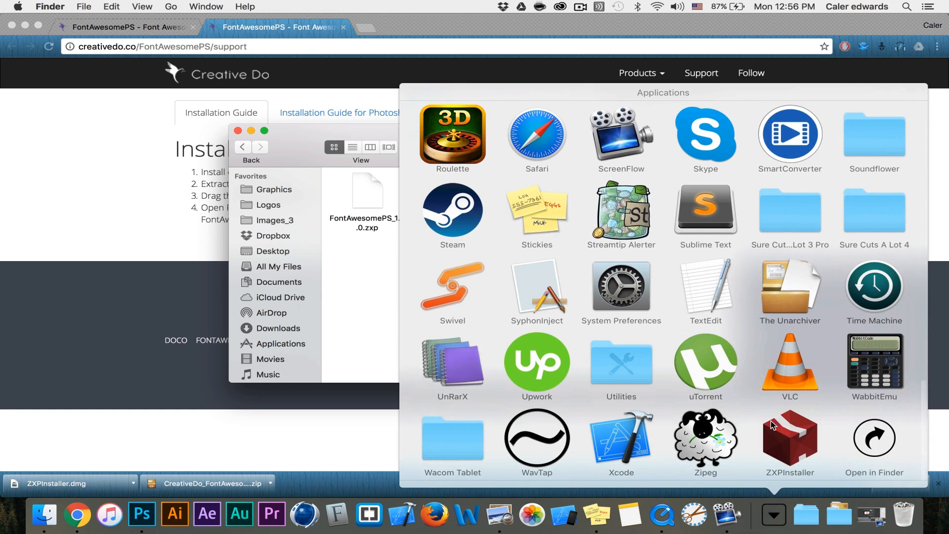
double_click(790, 437)
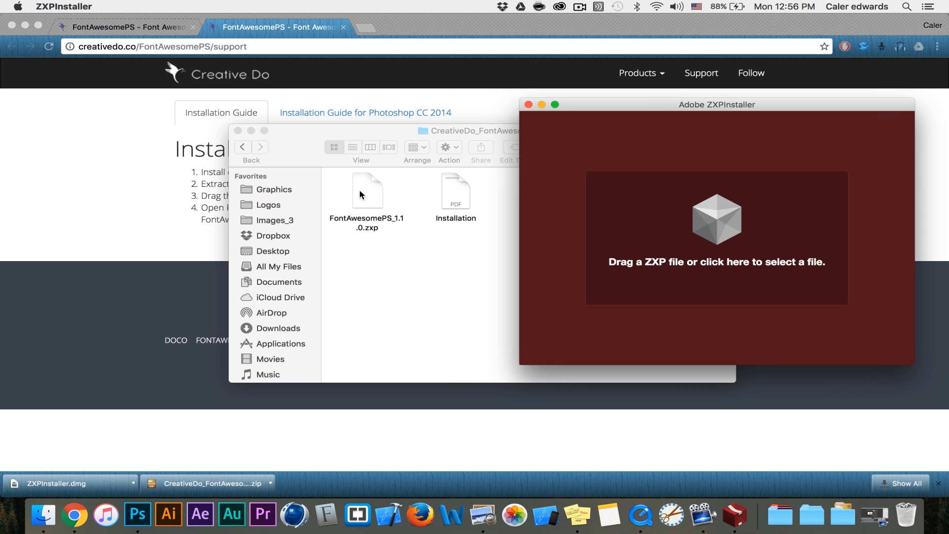
left_click_drag(367, 192, 717, 227)
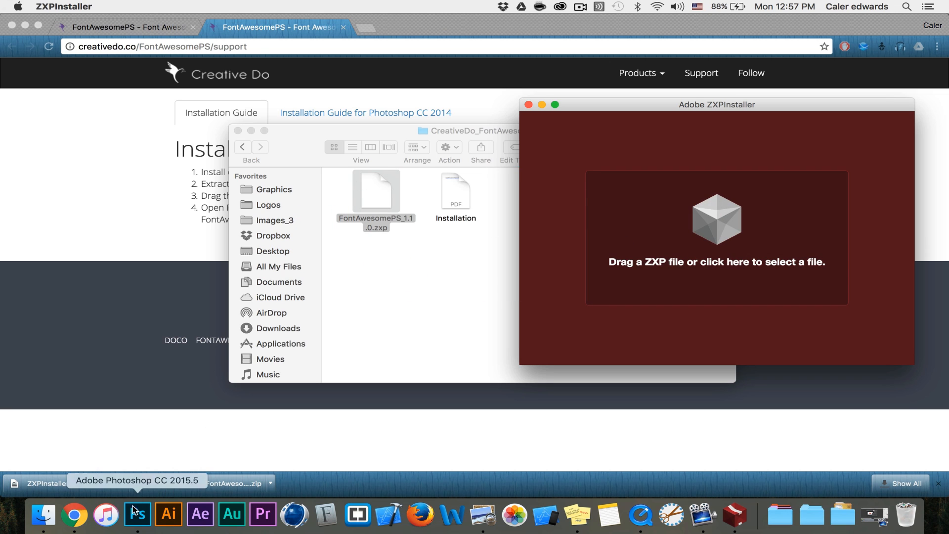
- Return to Photoshop and open Window > Extensions > FontAwesome PS
left_click(138, 515)
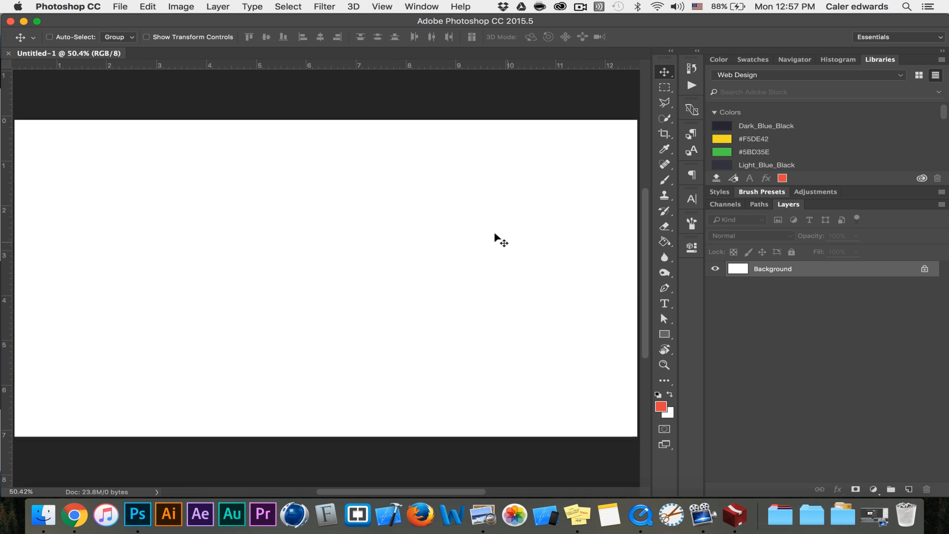
left_click(421, 7)
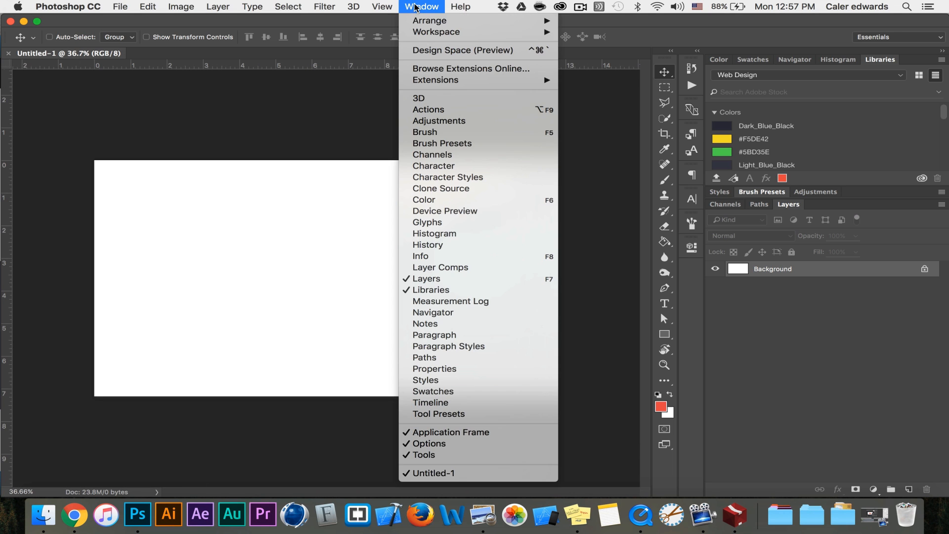
mouse_move(434, 80)
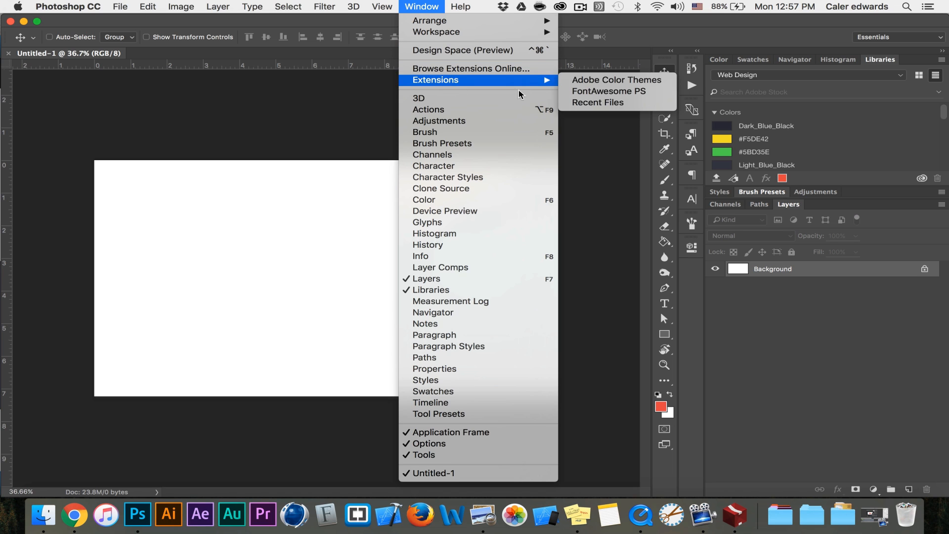
mouse_move(609, 91)
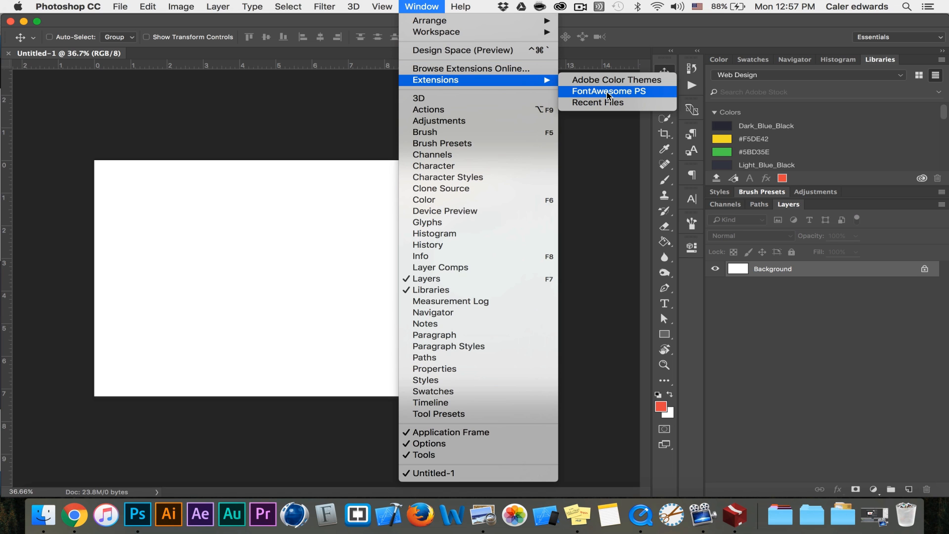
left_click(608, 92)
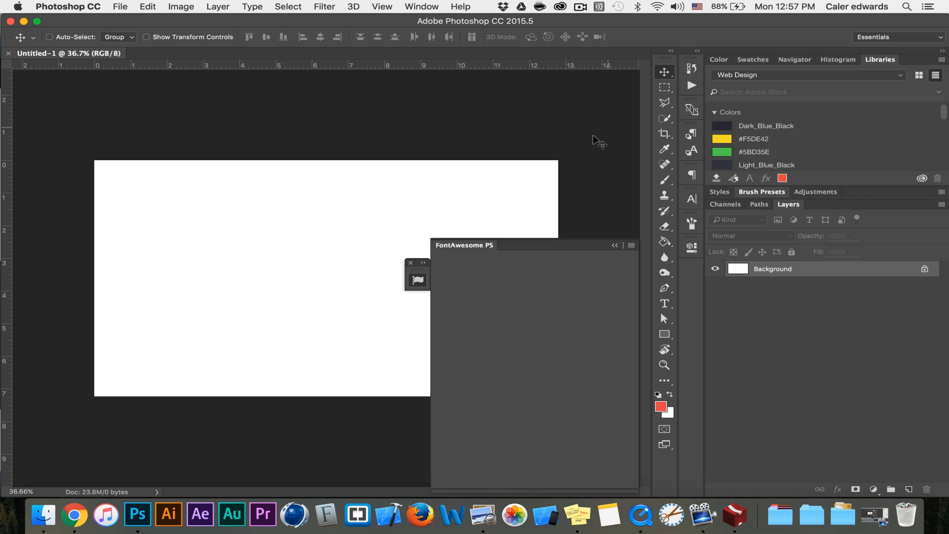
- Collapse the floating FontAwesome PS panel, dock its icon beside the other panels, and expand it
left_click(615, 245)
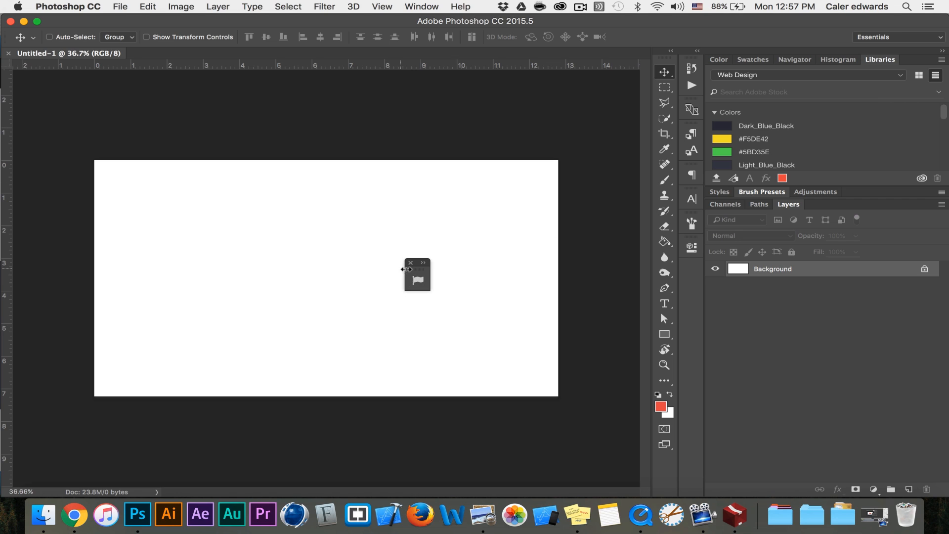
left_click_drag(417, 270, 458, 252)
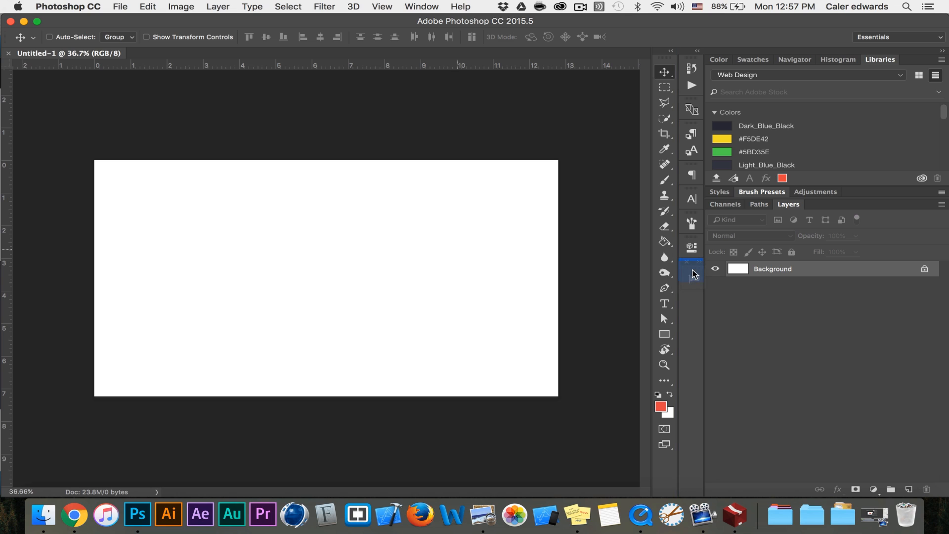
left_click(691, 273)
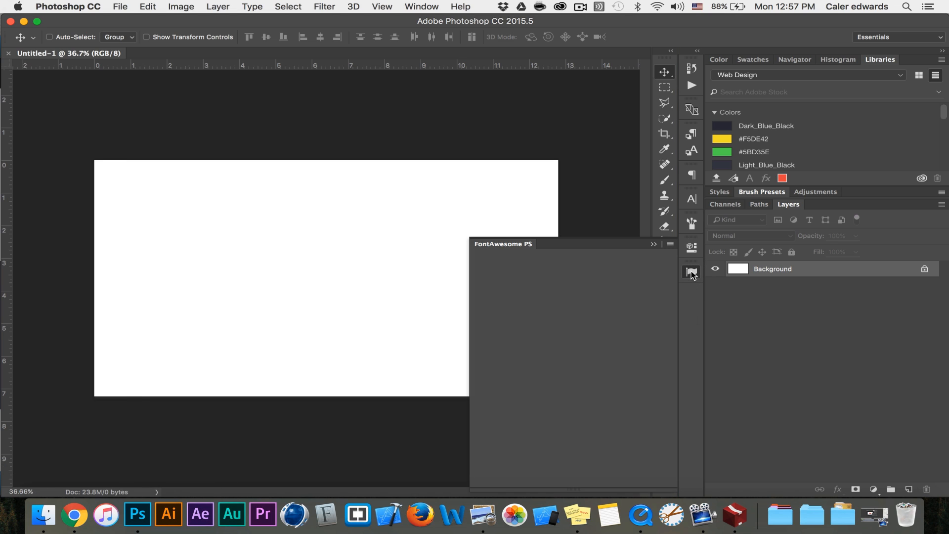
left_click(691, 272)
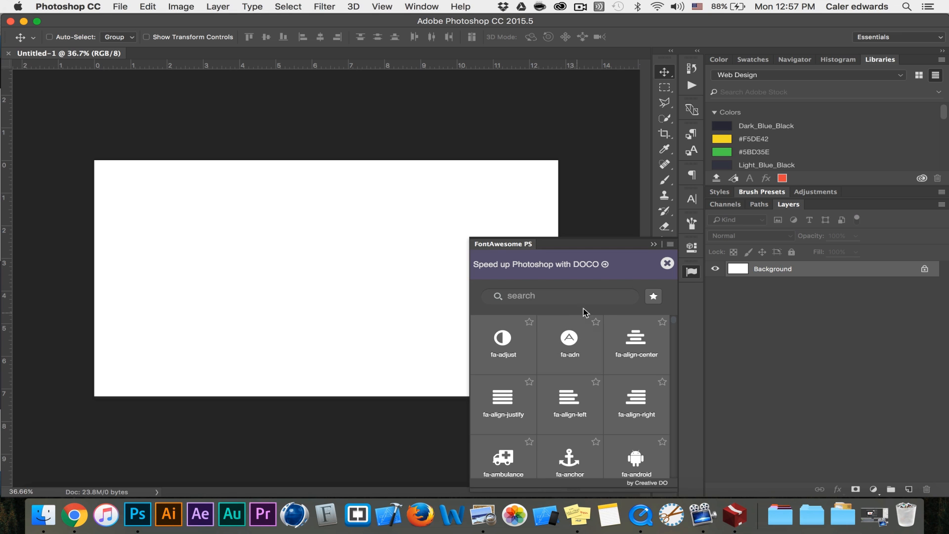